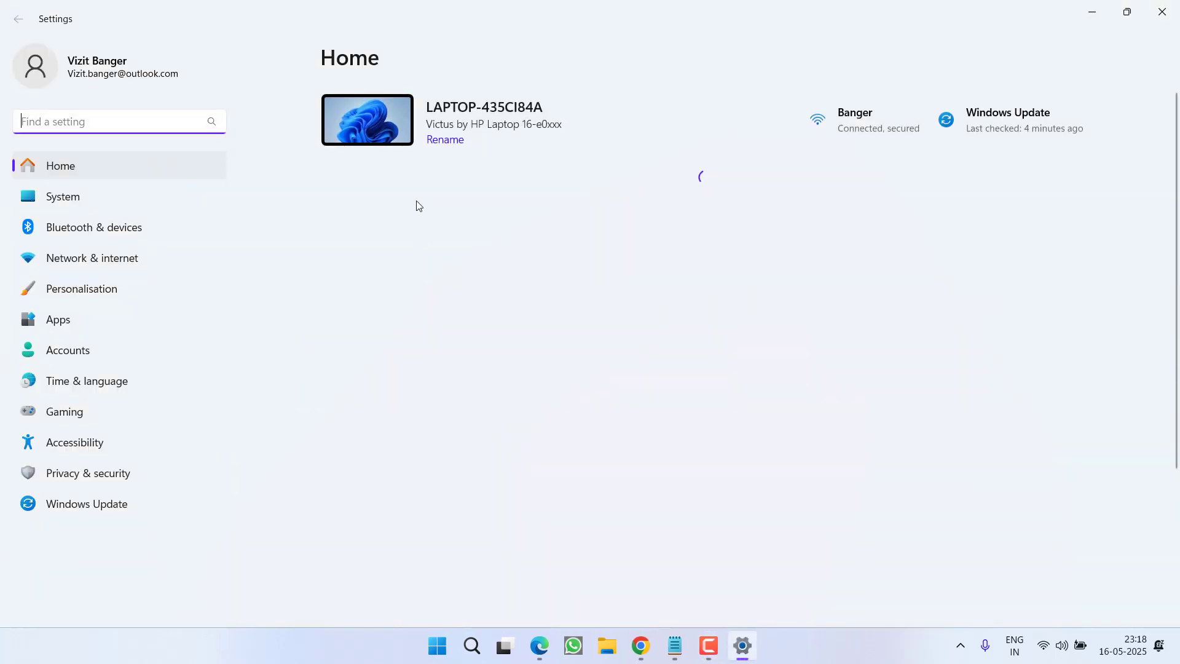
Go to the Graphics settings page and scroll through the custom app list.
left_click(62, 197)
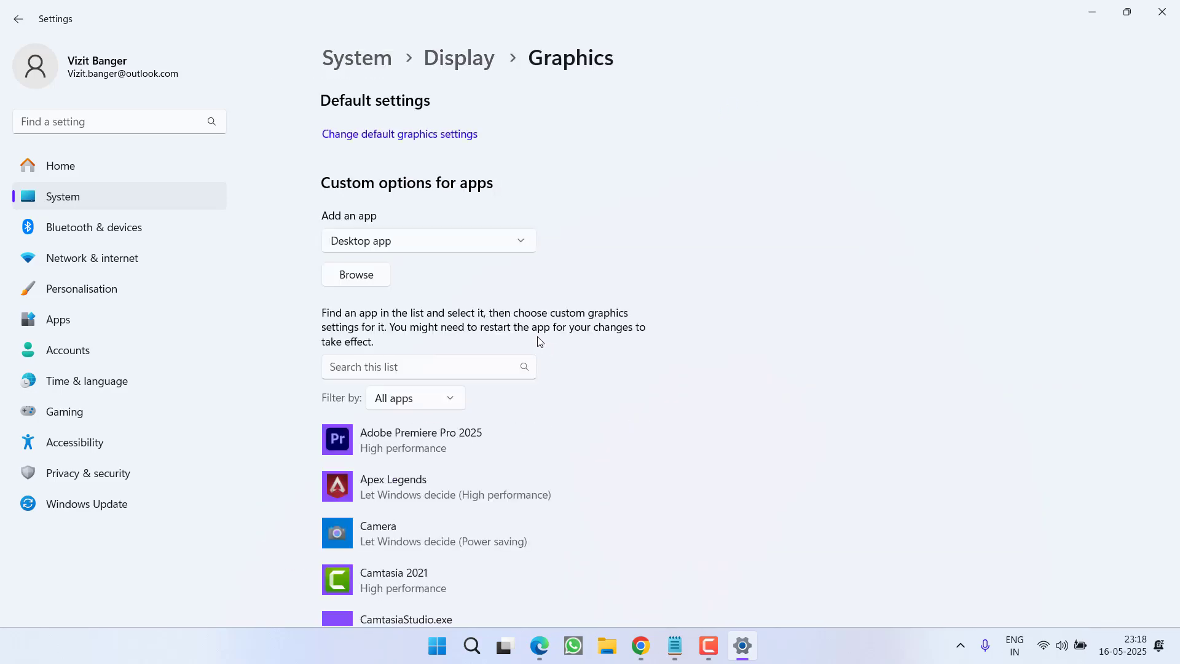
scroll("down", 3)
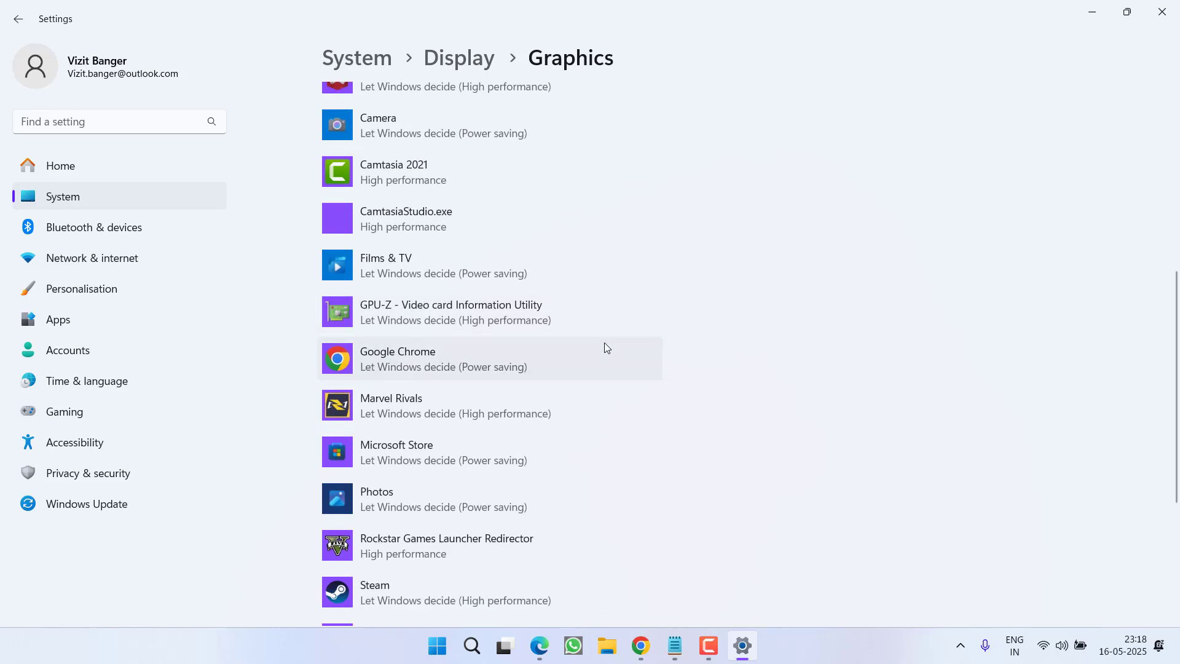
scroll("down", 3)
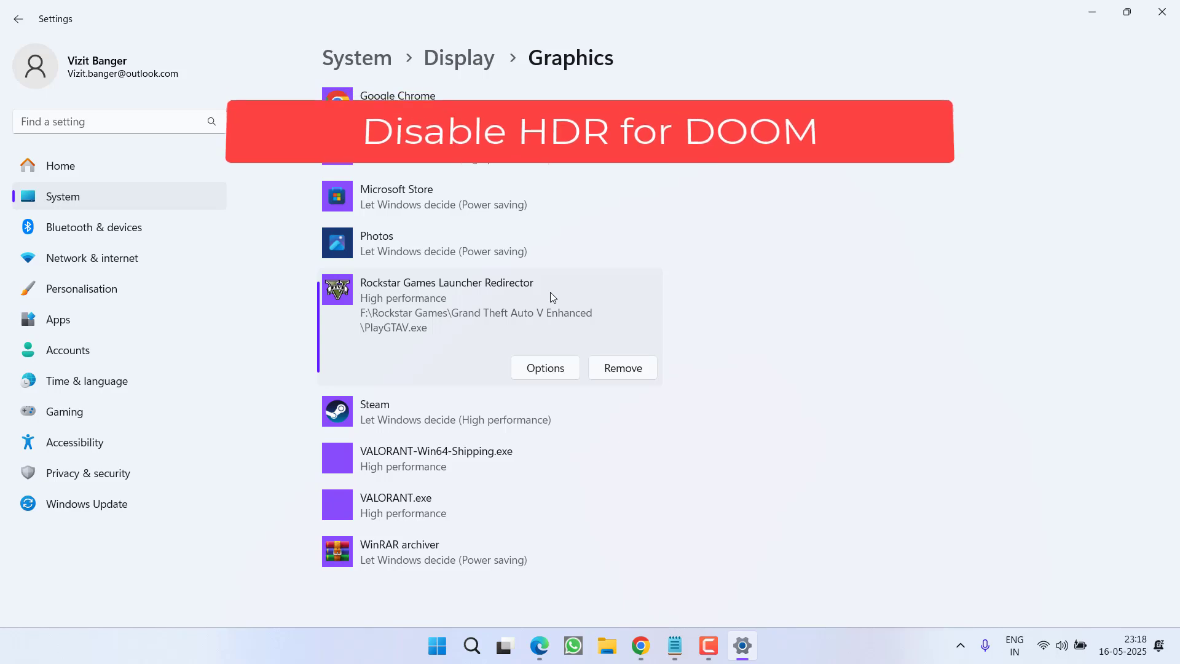
mouse_move(594, 307)
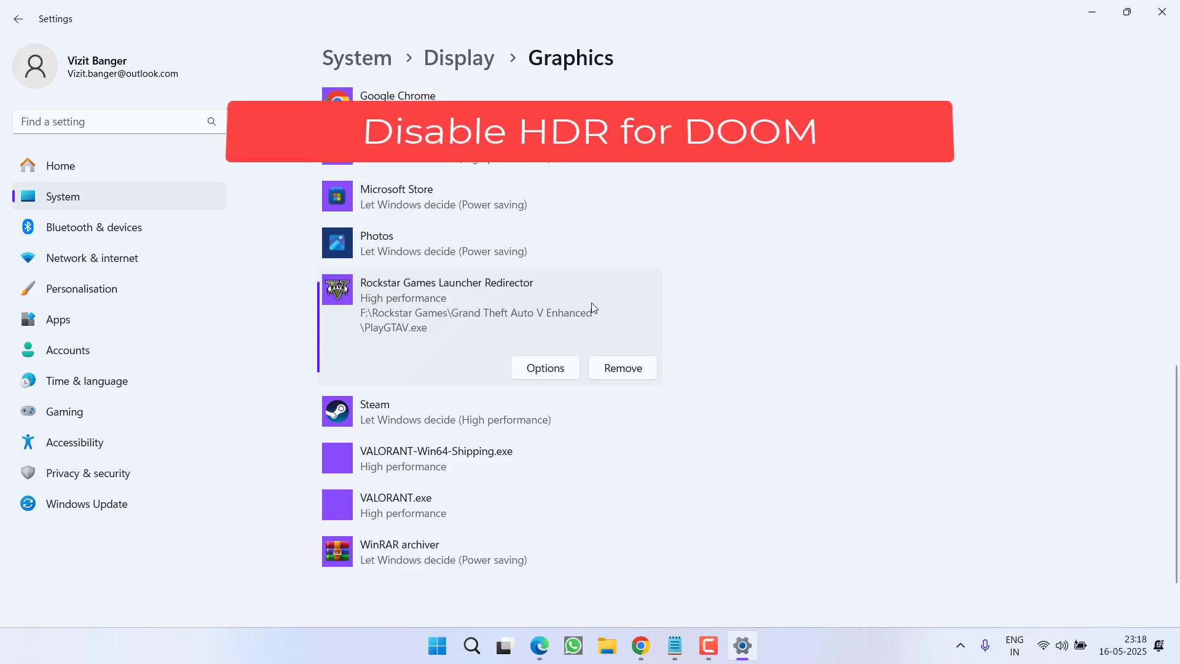
mouse_move(865, 274)
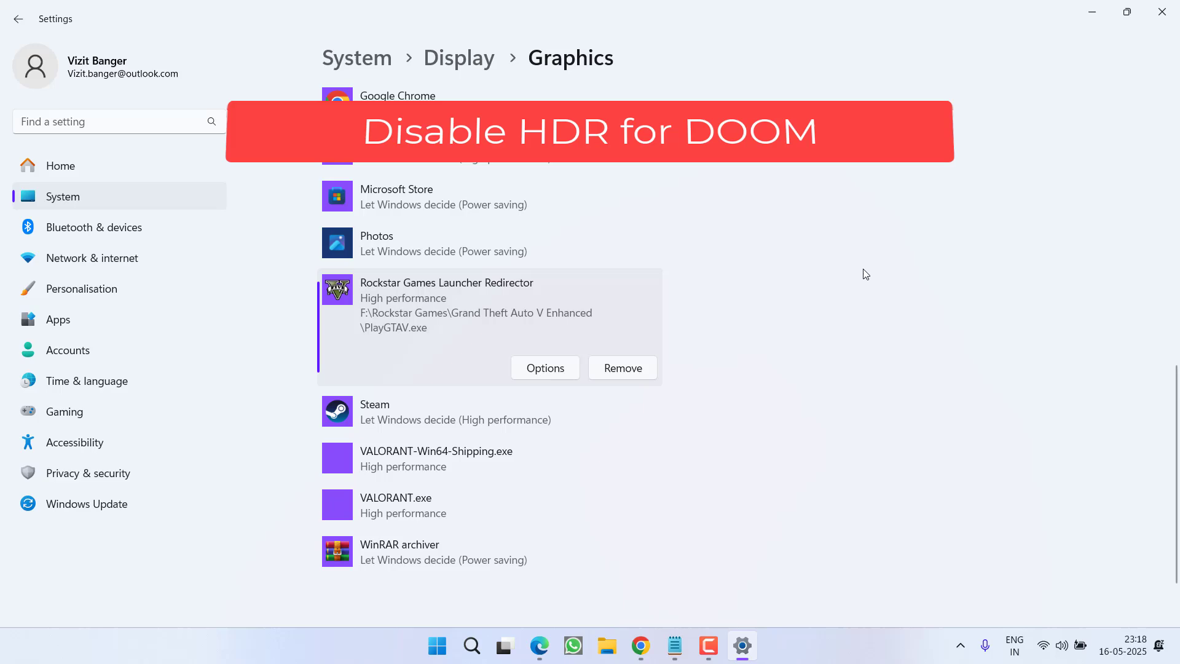
mouse_move(1070, 249)
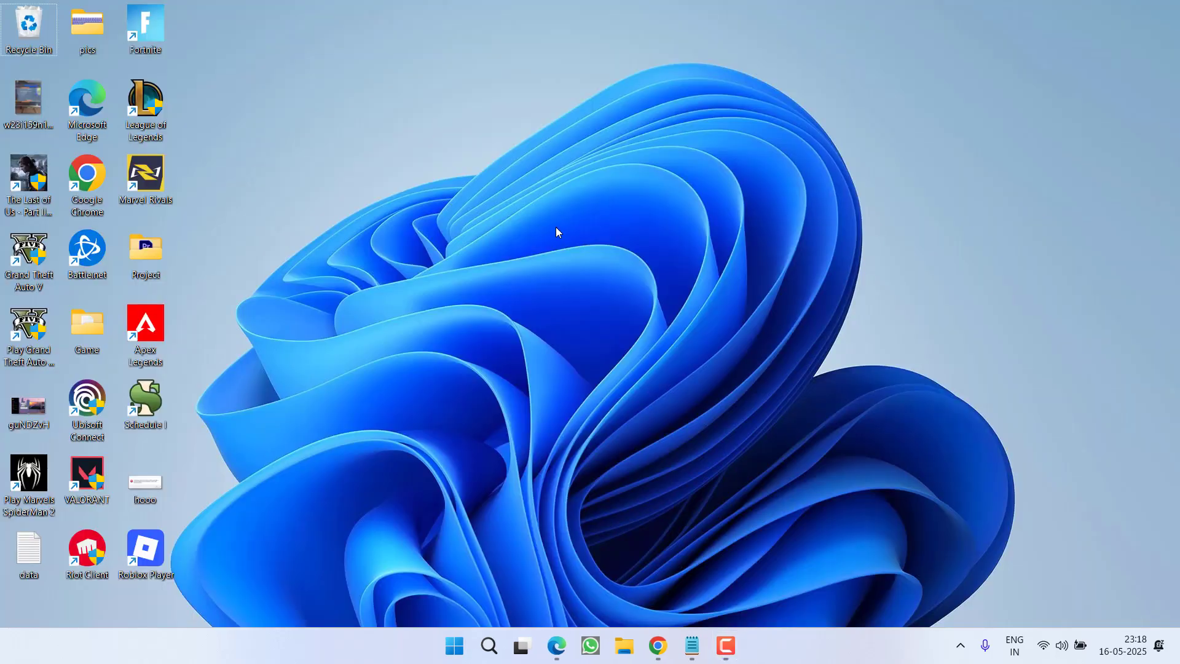
mouse_move(552, 338)
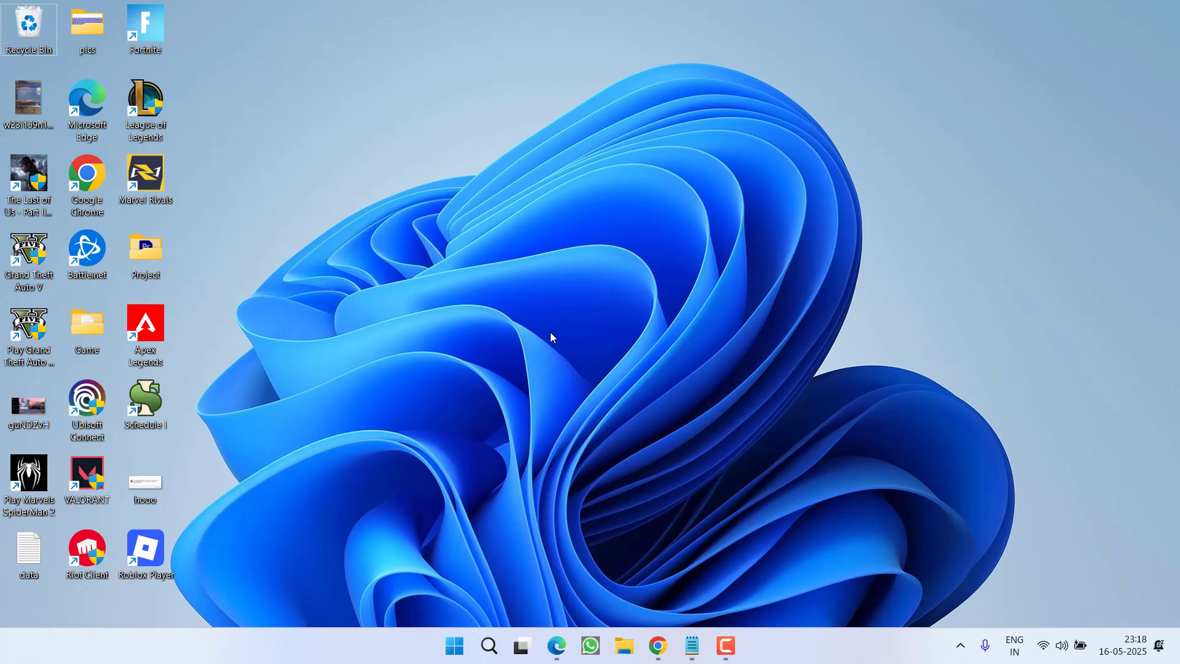
mouse_move(304, 269)
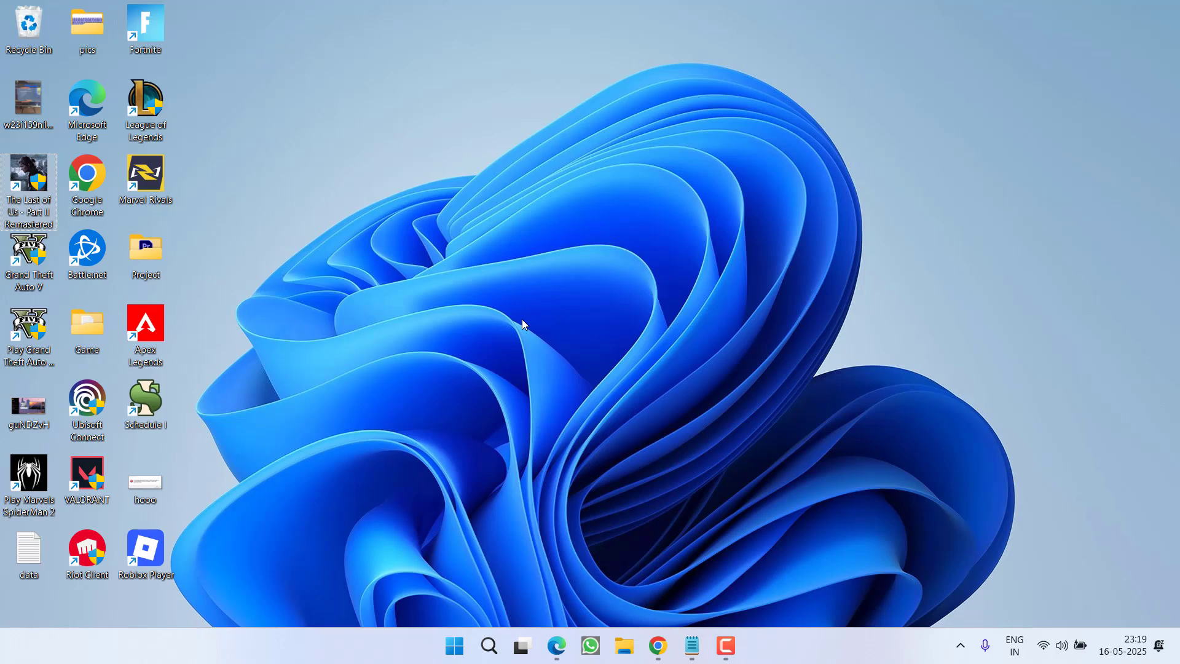
Launch Steam, view Apex Legends' Properties, then close the window.
left_click(960, 646)
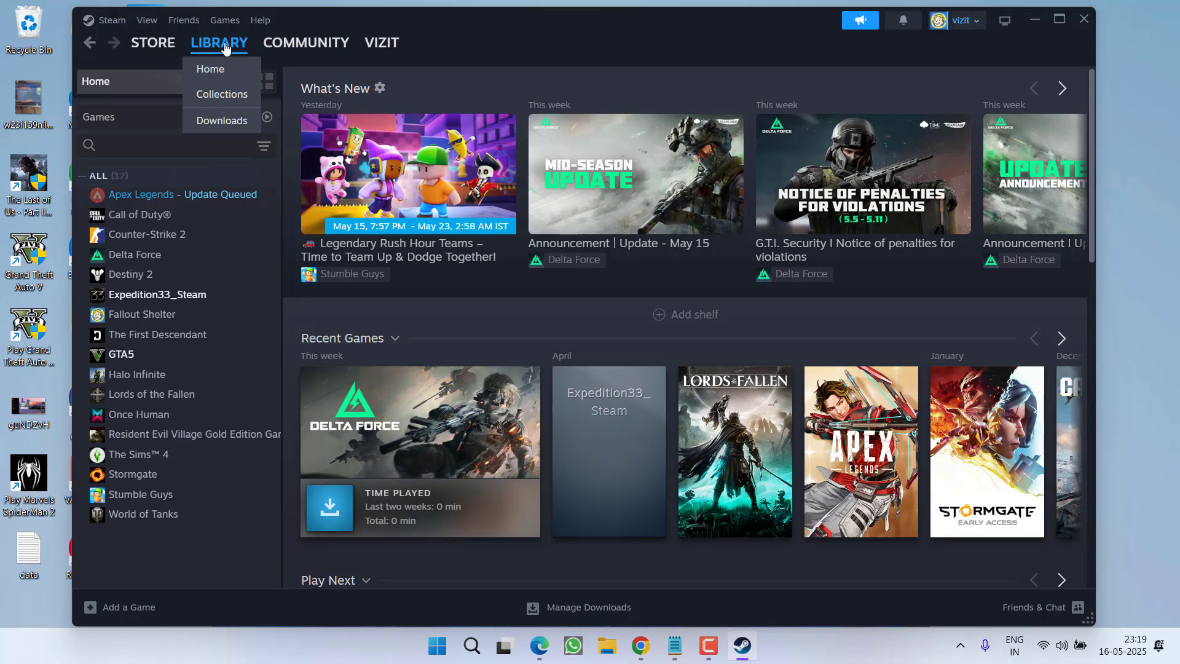
right_click(141, 194)
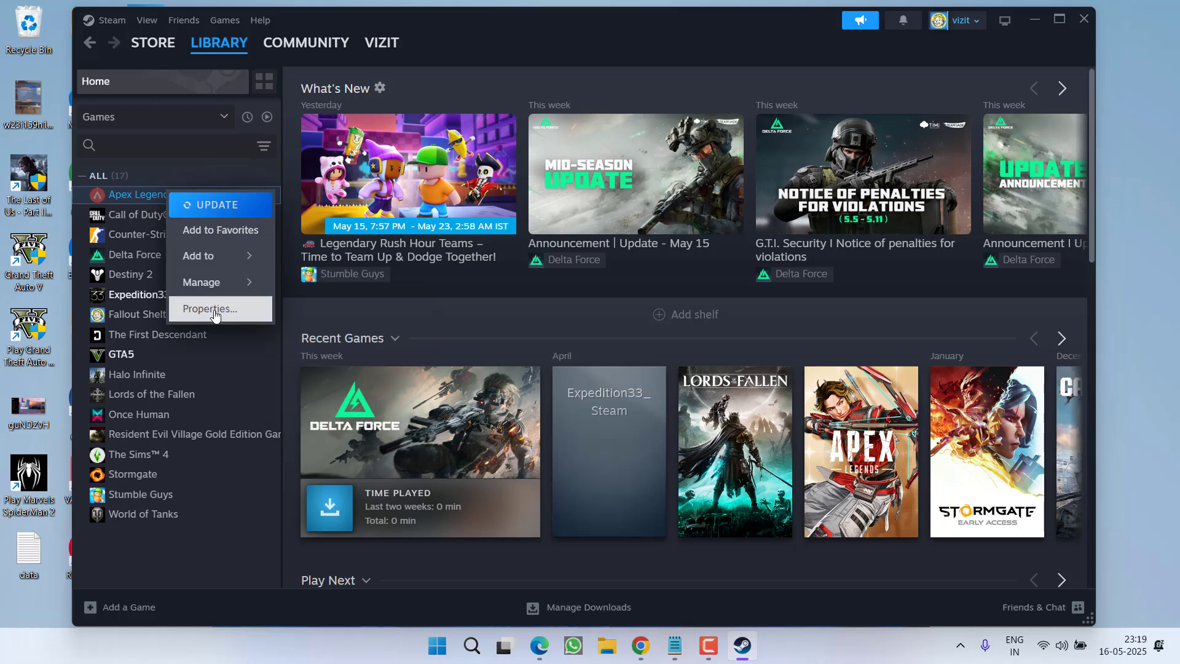
left_click(209, 309)
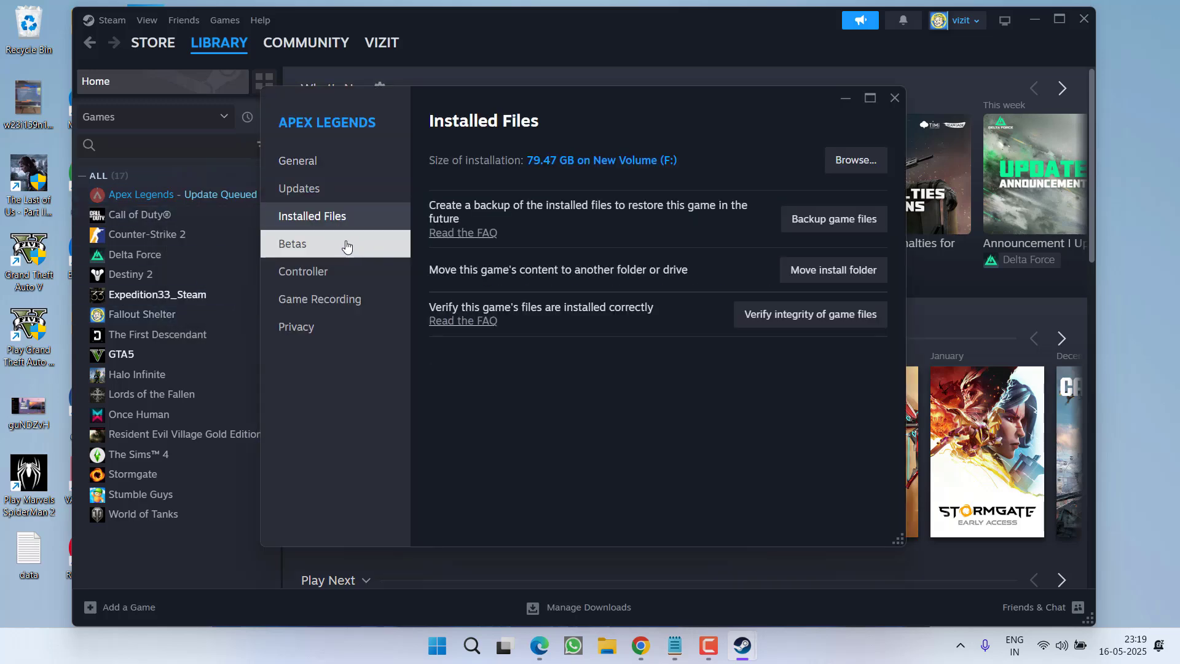
left_click(895, 97)
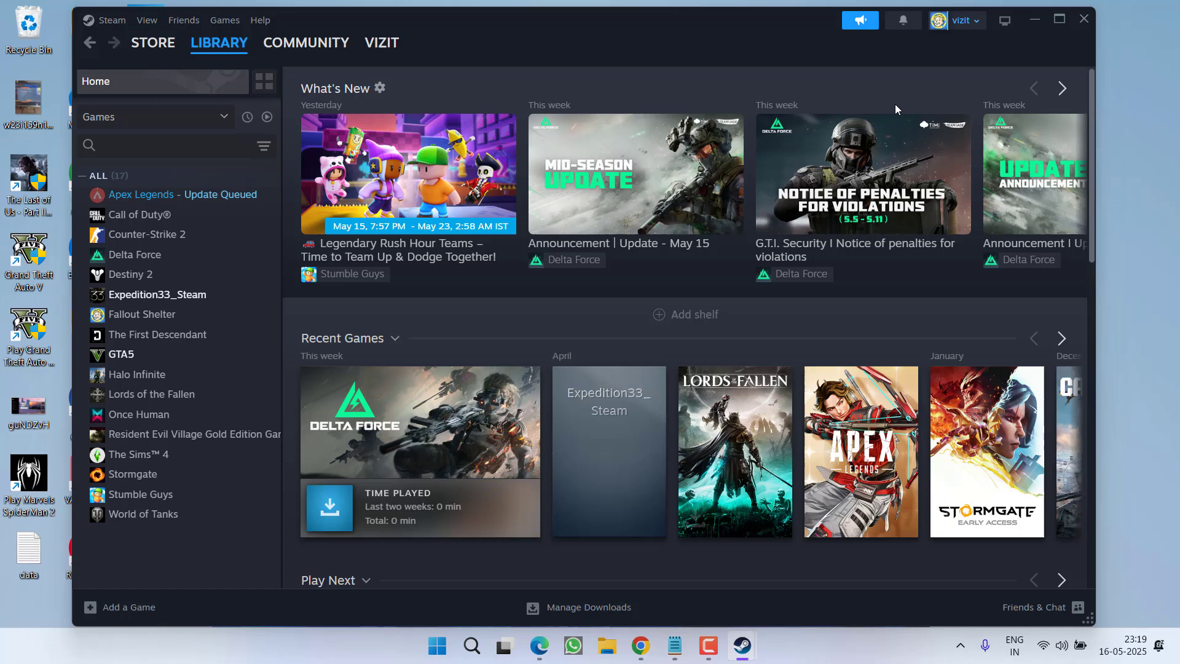
mouse_move(373, 207)
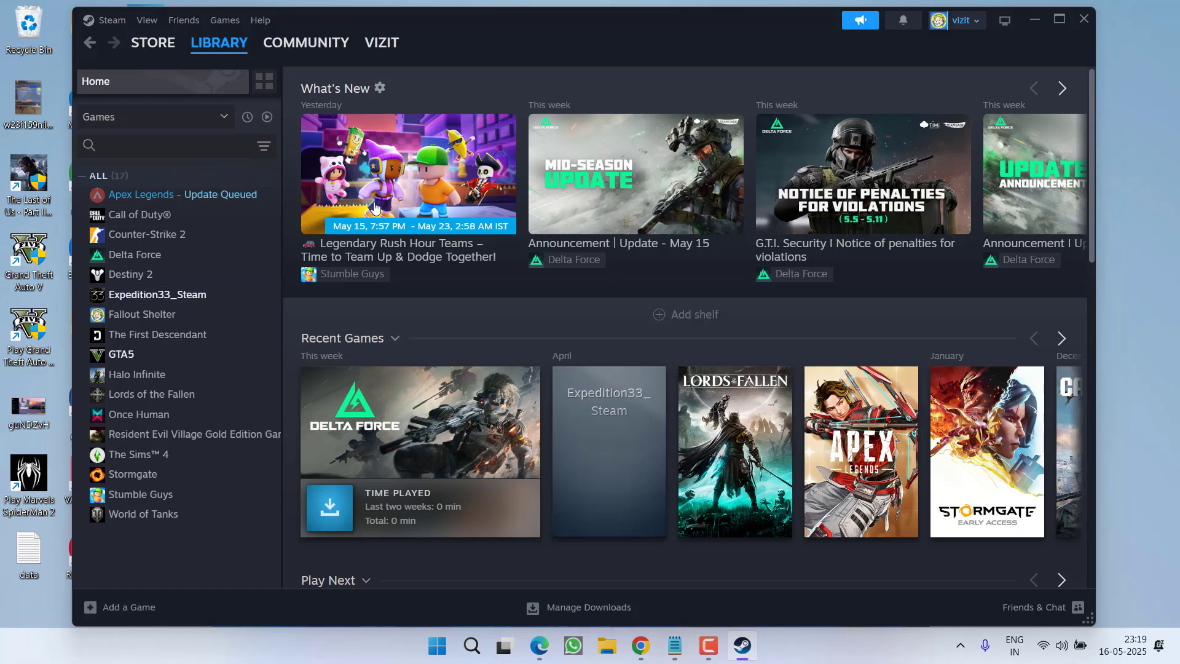
Open the Steam Store and cycle through four Featured & Recommended games.
left_click(151, 43)
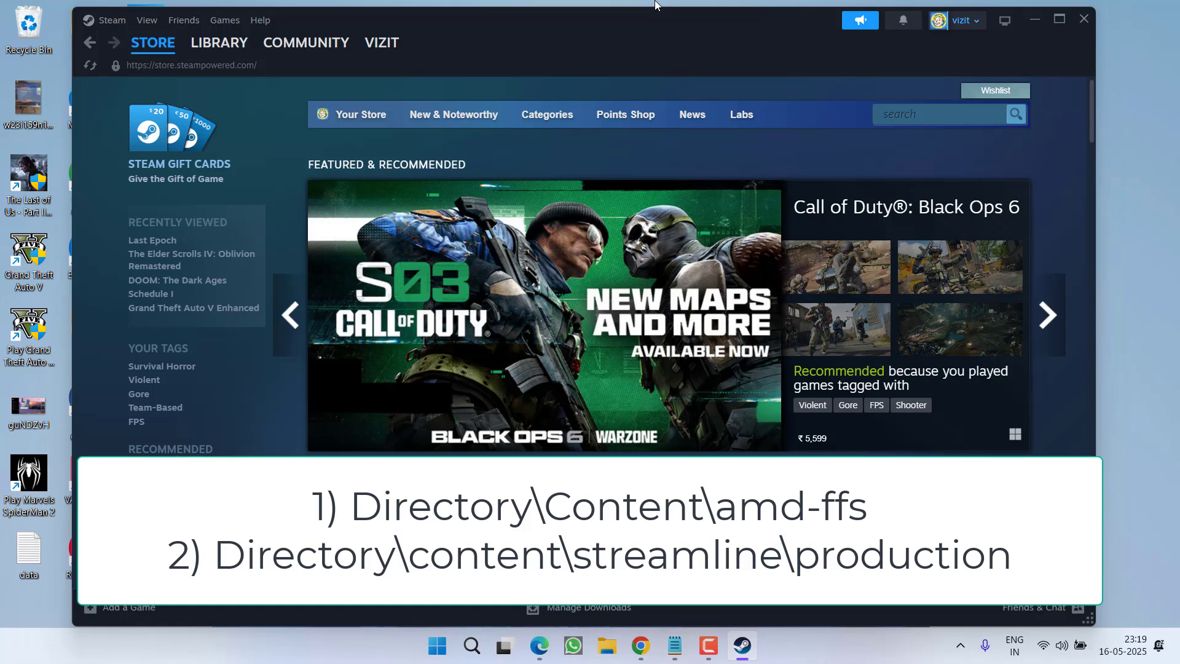
left_click(1047, 316)
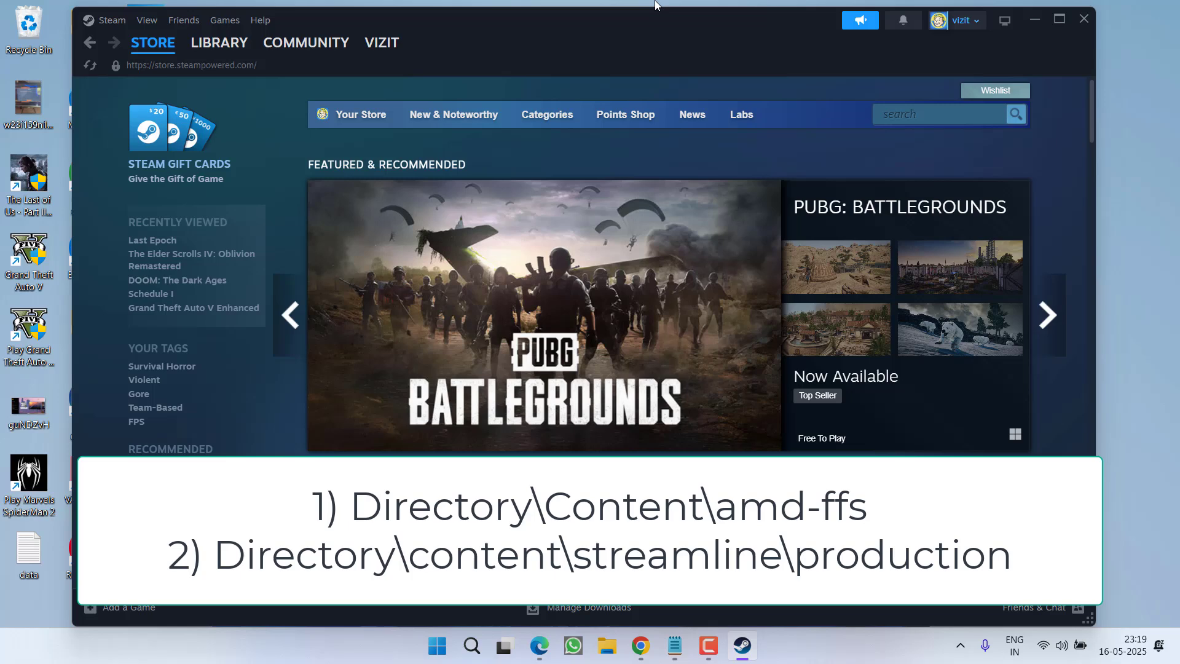
left_click(1046, 315)
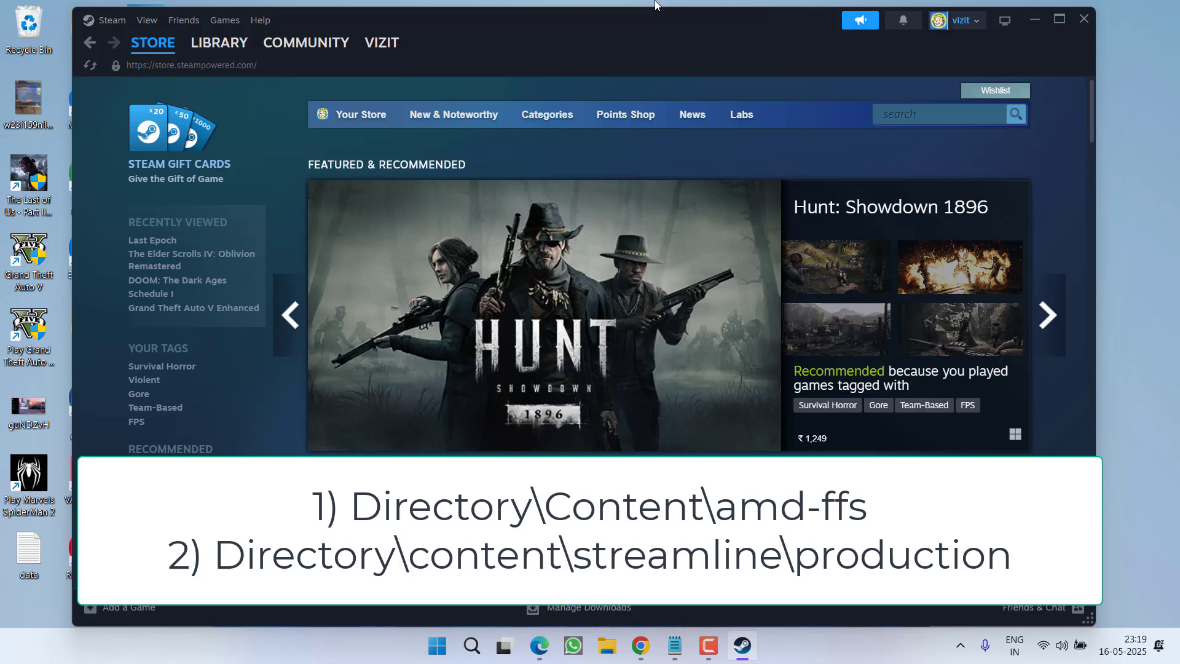
left_click(1046, 315)
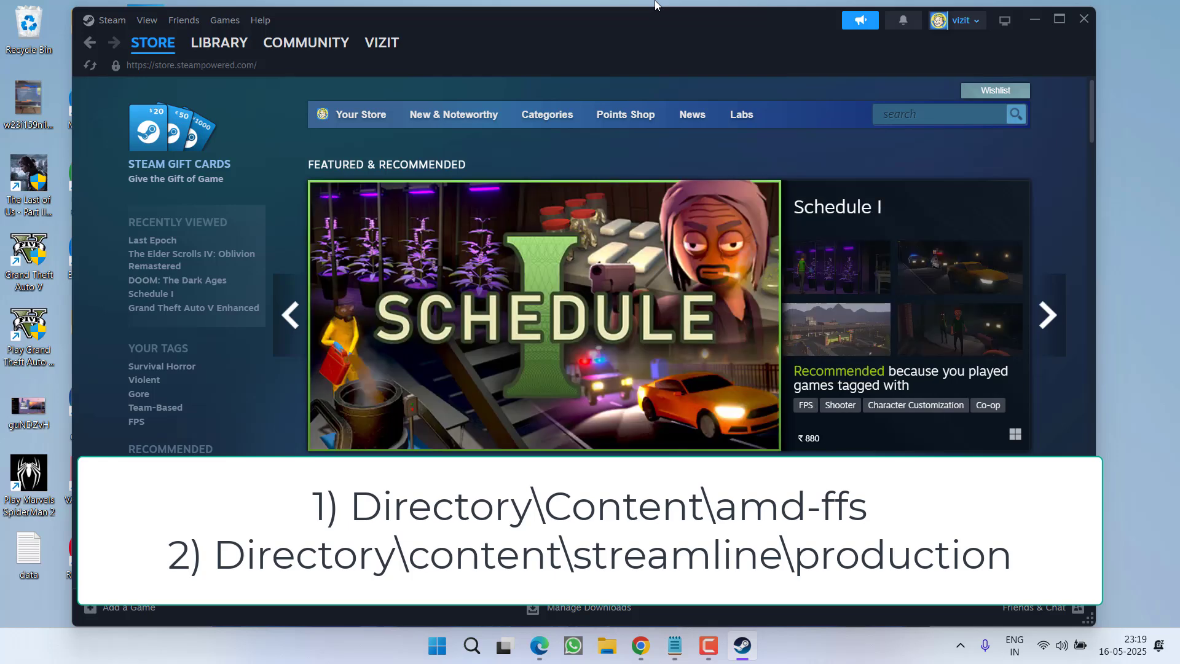
left_click(1047, 315)
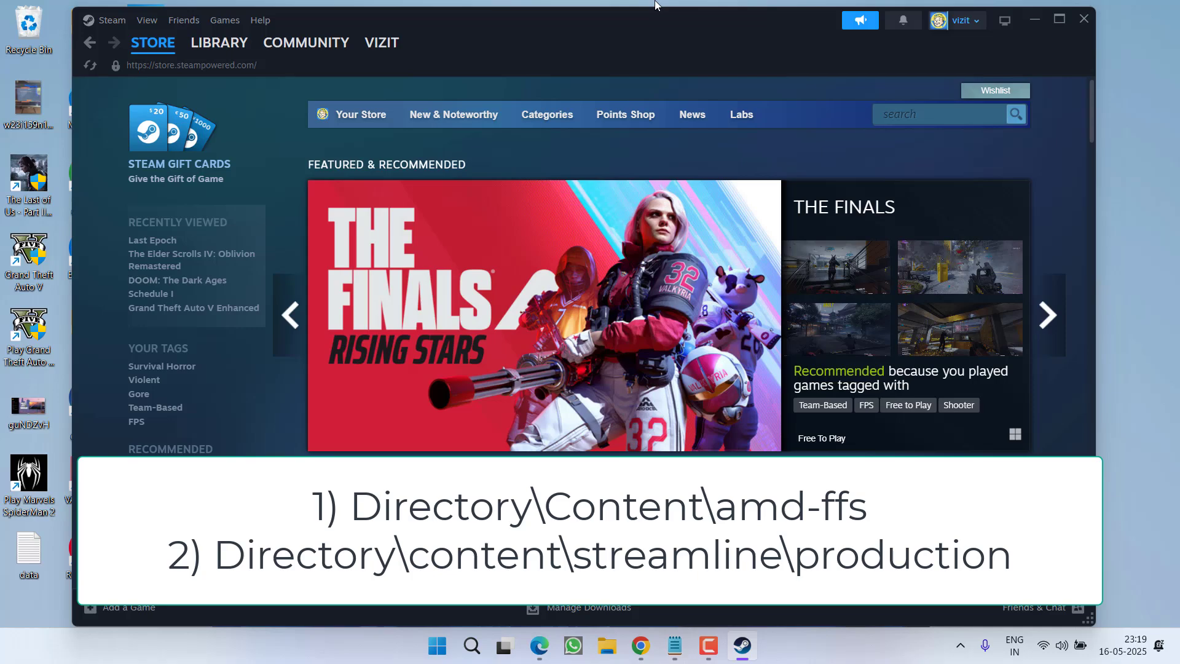
left_click(218, 42)
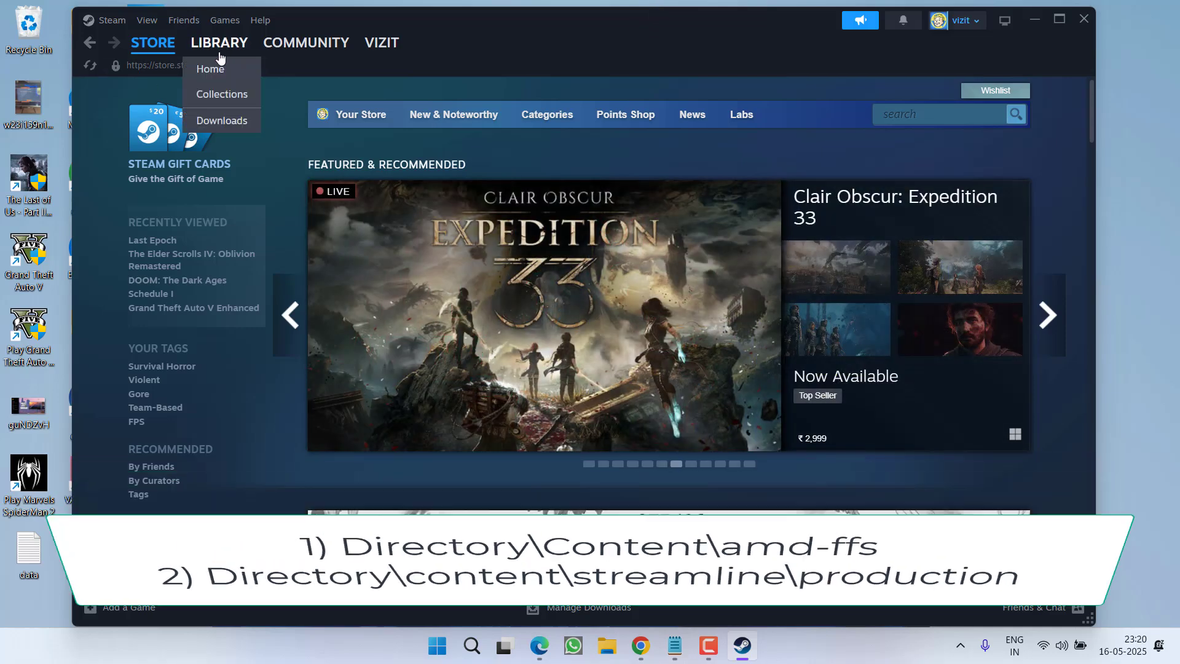
Back in the Library, view Apex Legends' Installed Files properties, then close them.
left_click(218, 42)
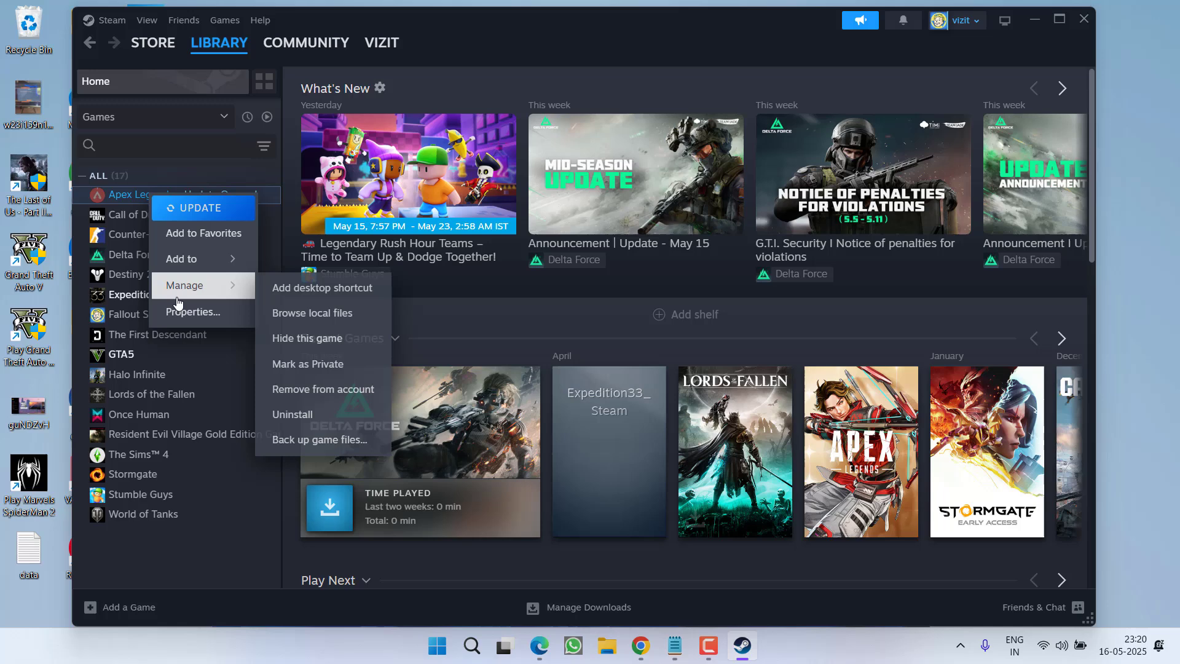
left_click(193, 311)
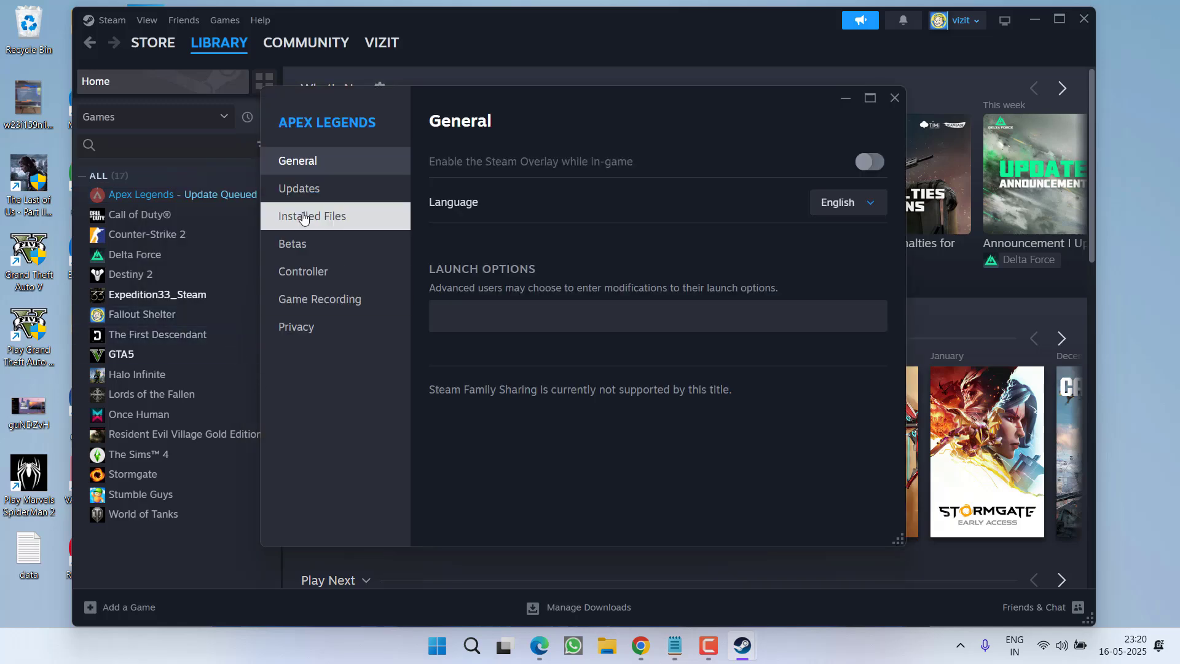
left_click(313, 216)
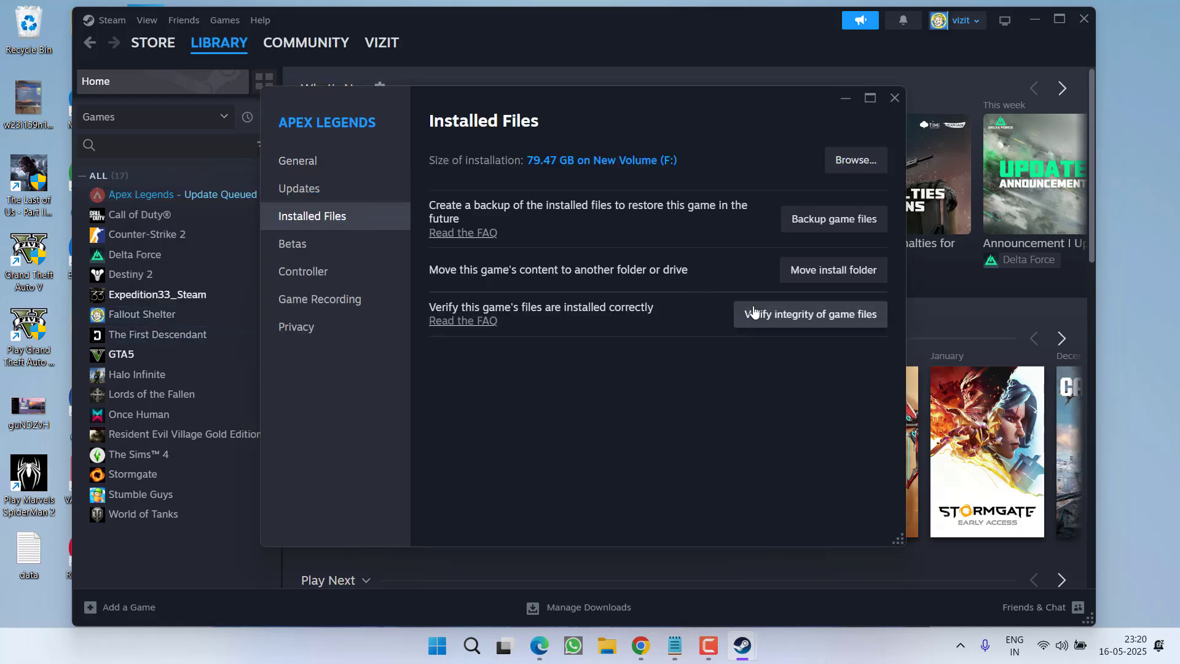
mouse_move(812, 344)
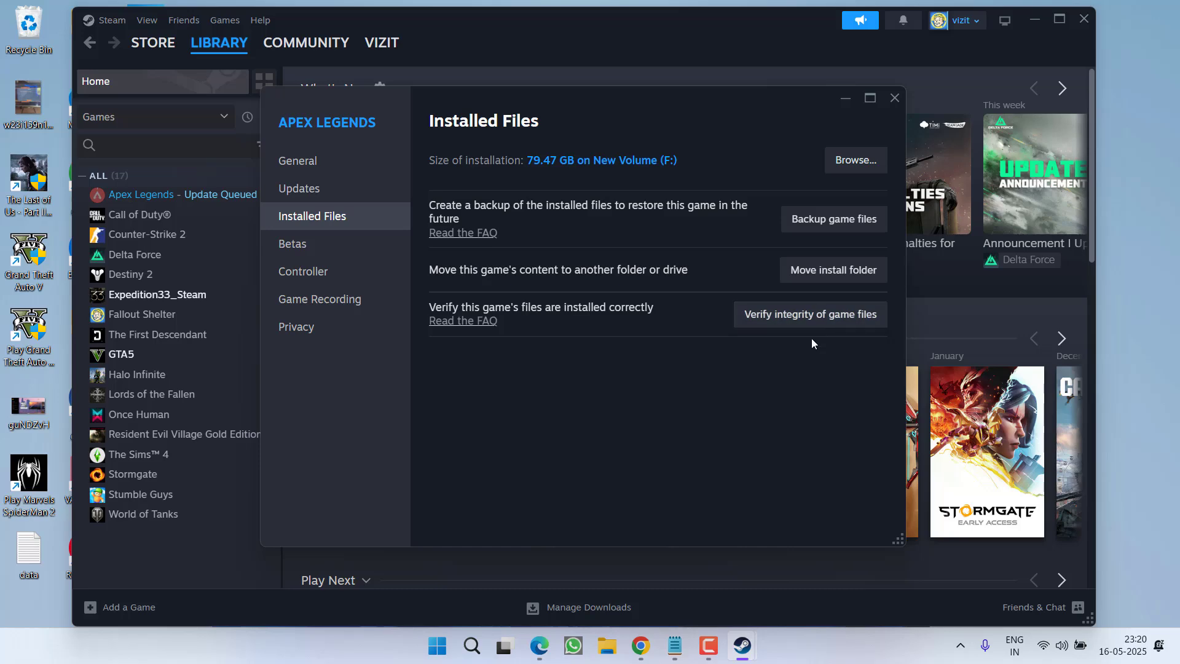
left_click(895, 98)
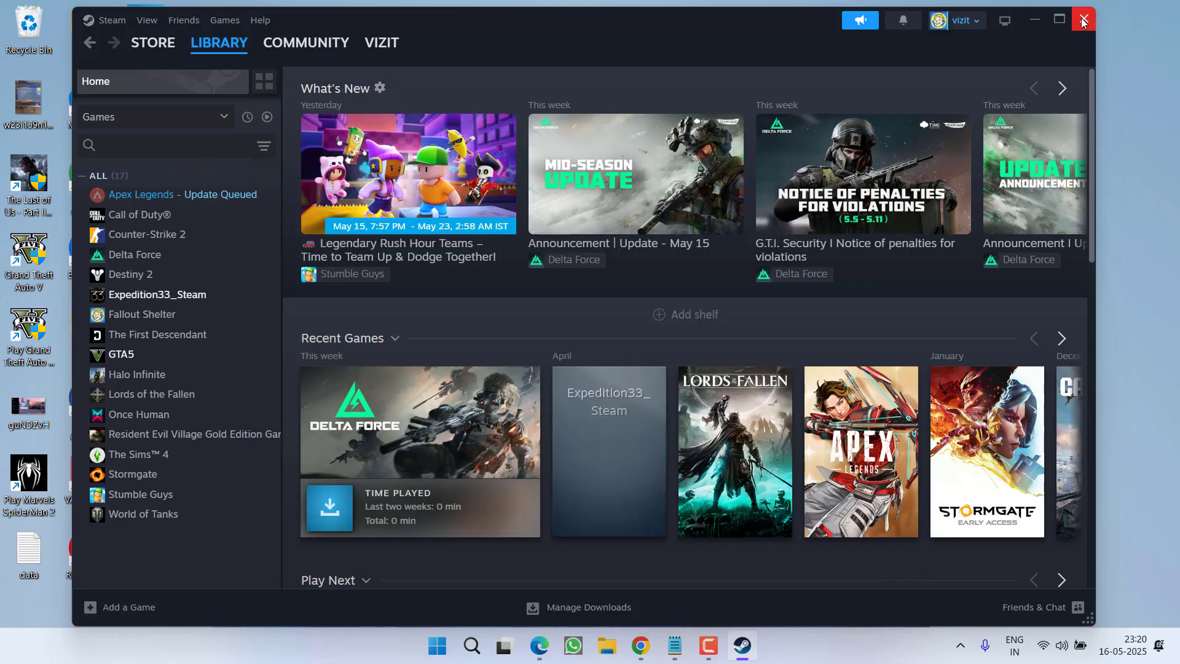
Exit Steam, leaving the Windows desktop showing.
left_click(1082, 20)
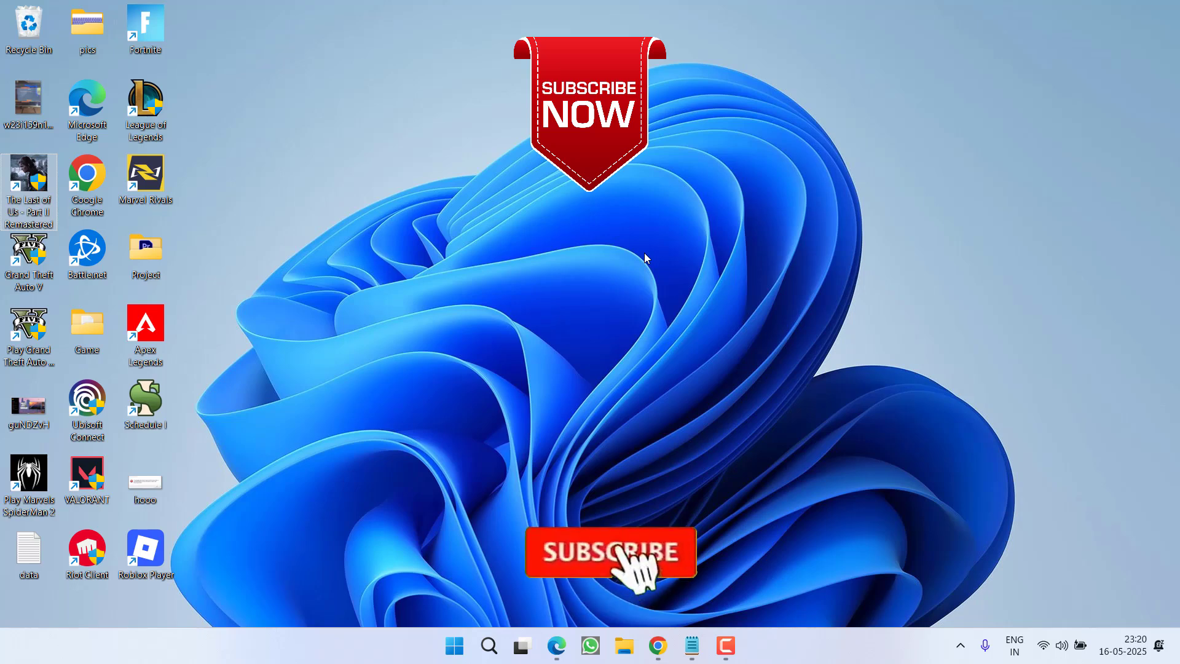
left_click(610, 551)
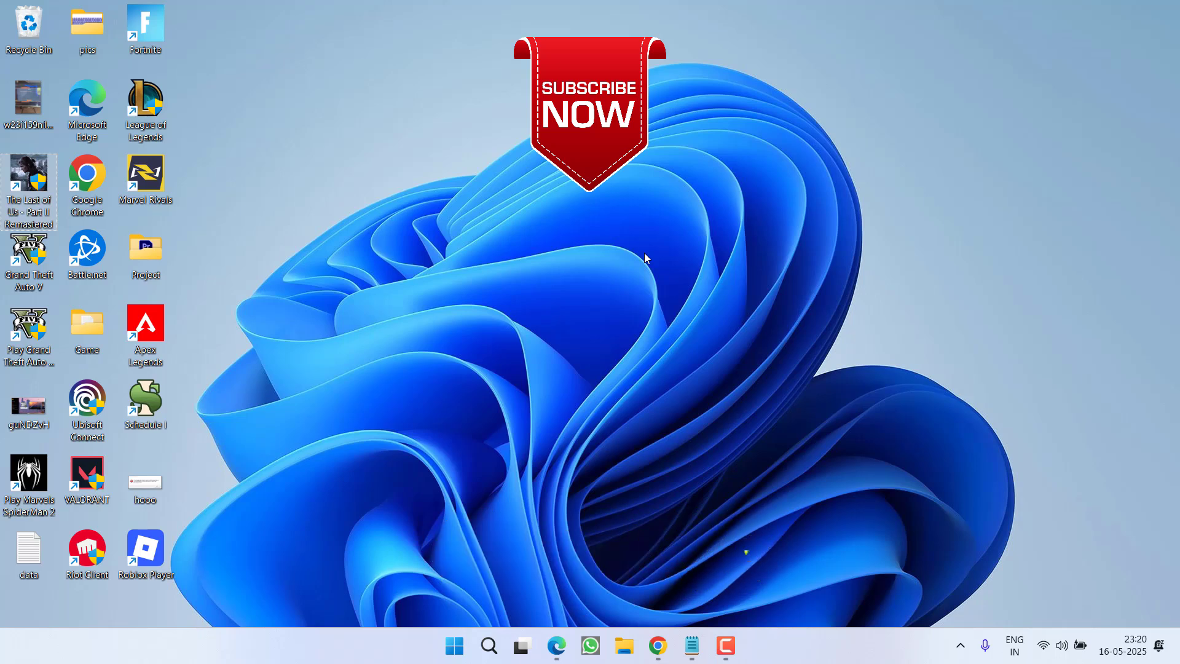
mouse_move(653, 229)
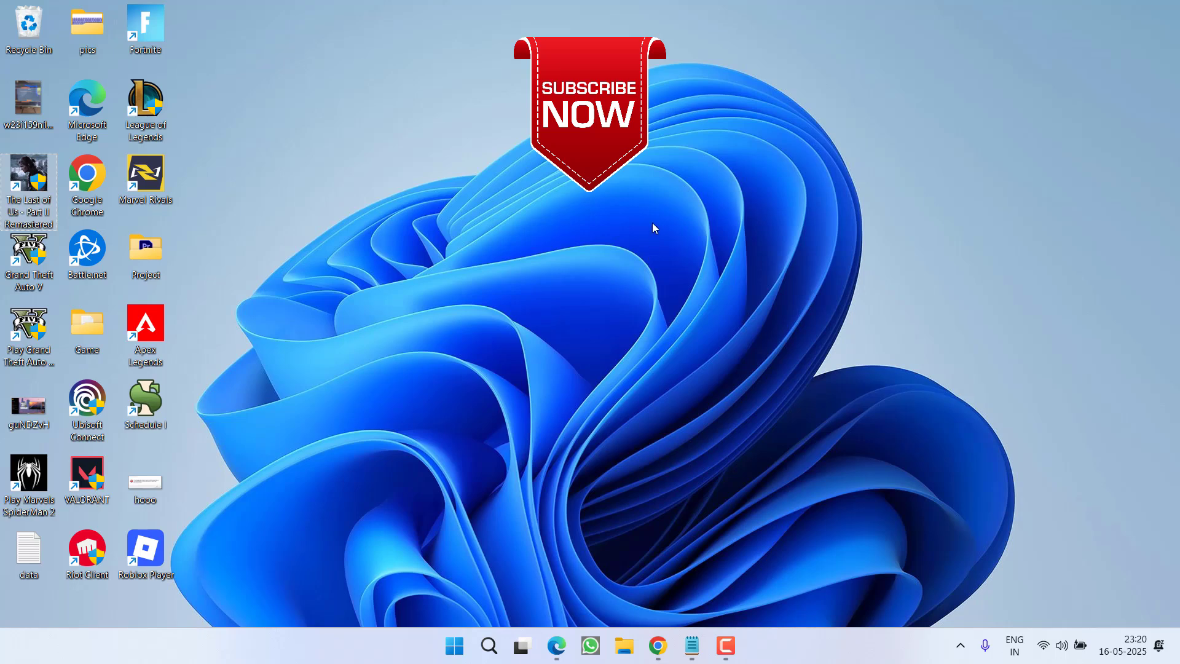
mouse_move(1029, 398)
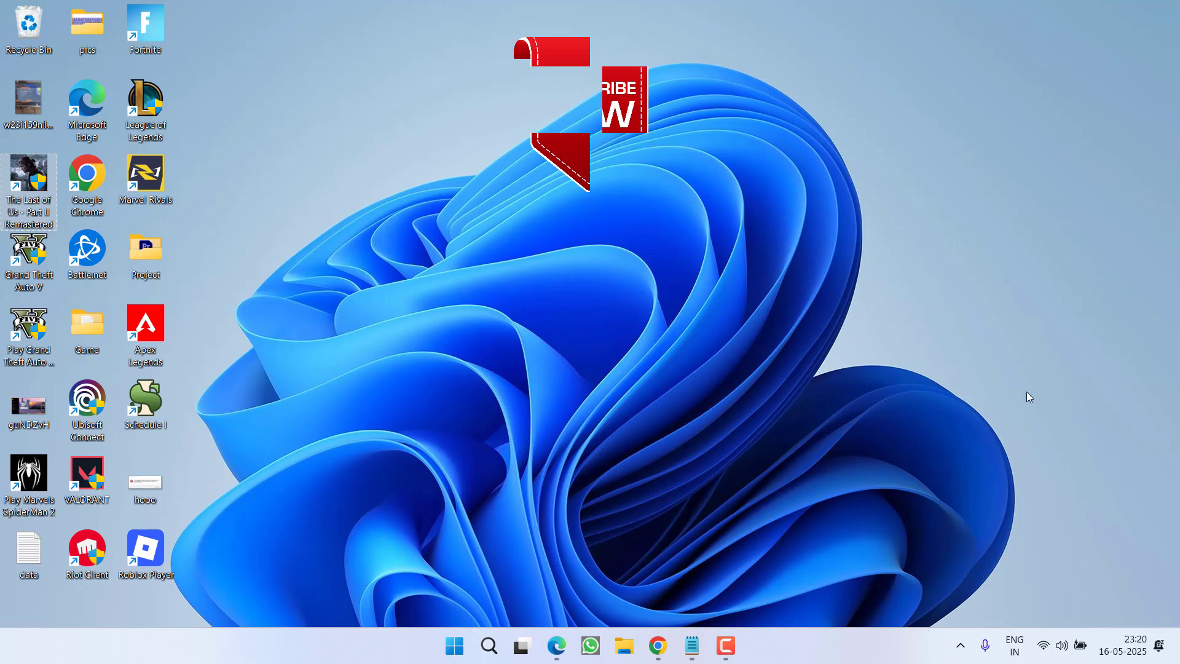